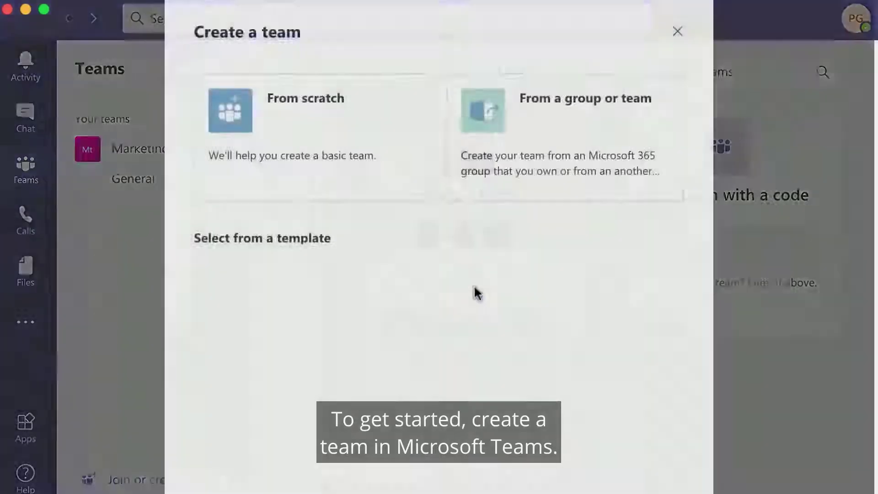
# Name the new private team 'Sales'.
pyautogui.scroll(-3)
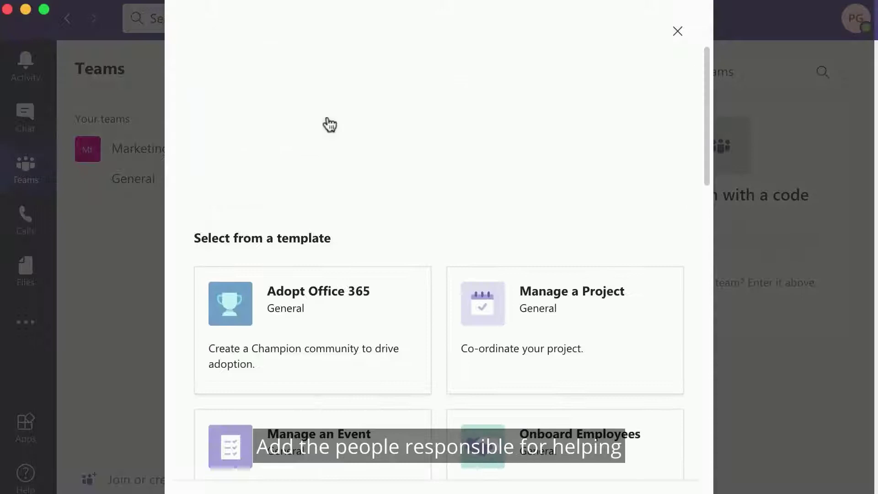
pyautogui.write('S')
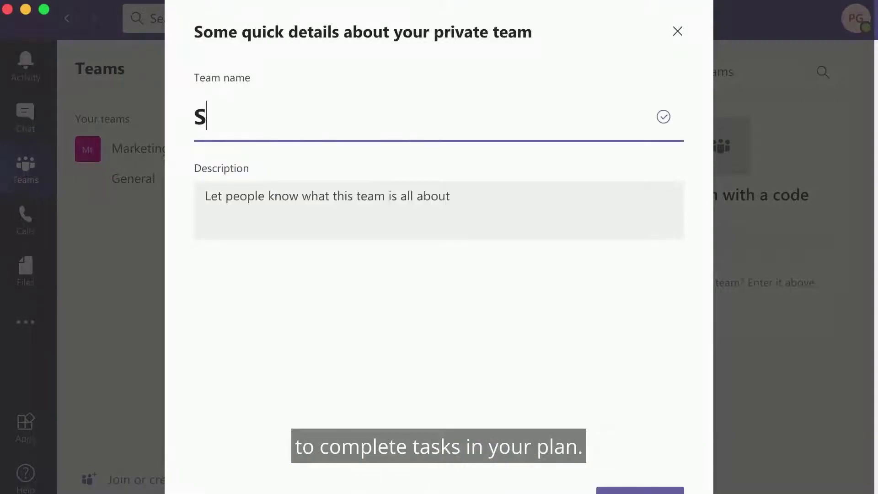
pyautogui.write('ales')
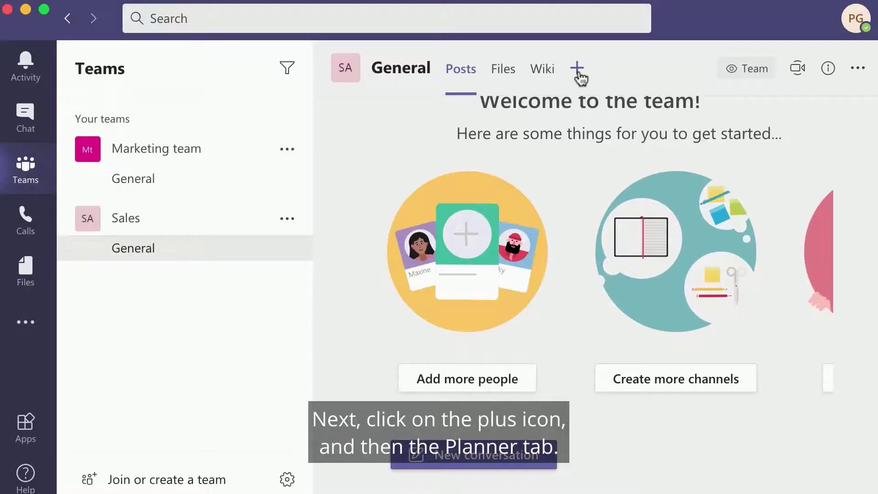
# Add a Planner tab with a new plan named 'Virtual event' to General.
pyautogui.click(578, 68)
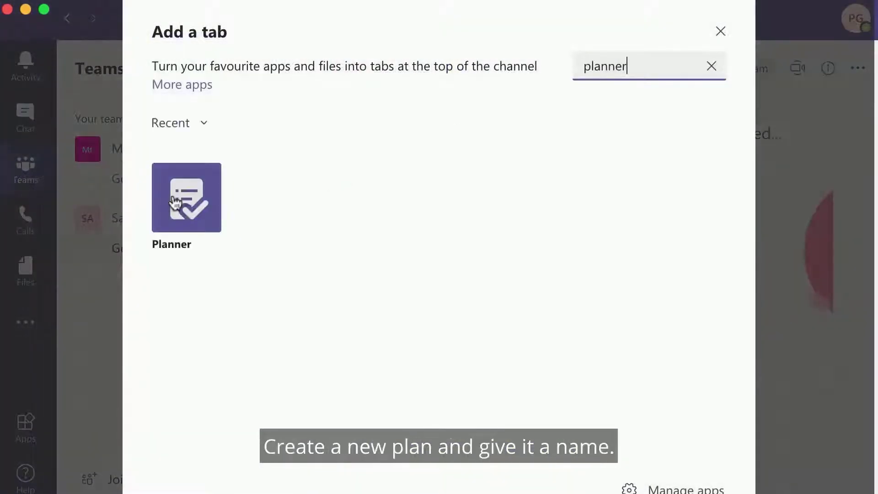
pyautogui.click(186, 197)
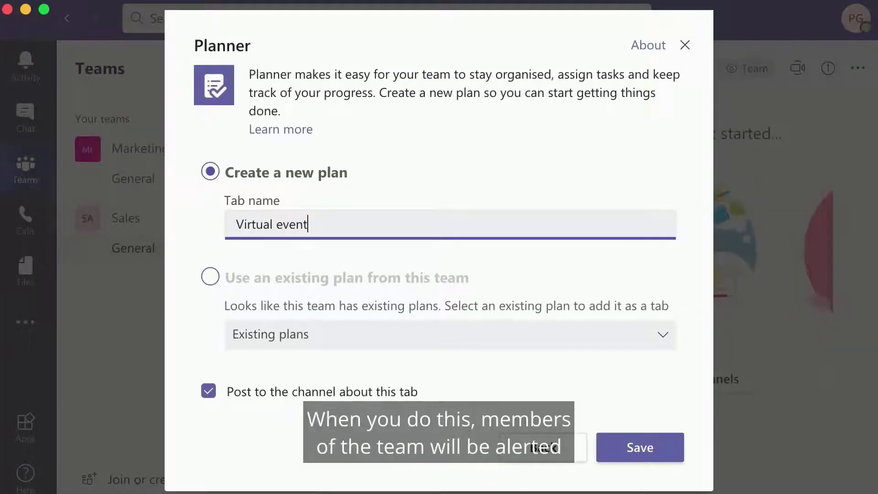
pyautogui.click(639, 447)
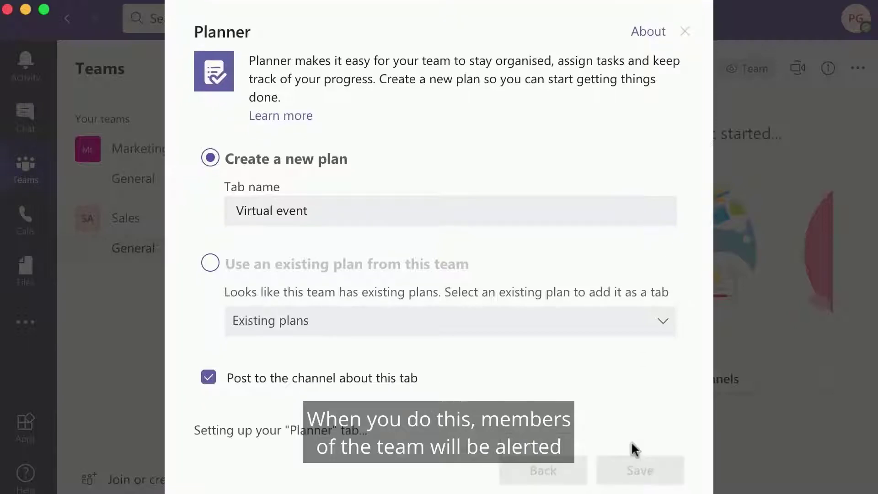
pyautogui.click(639, 470)
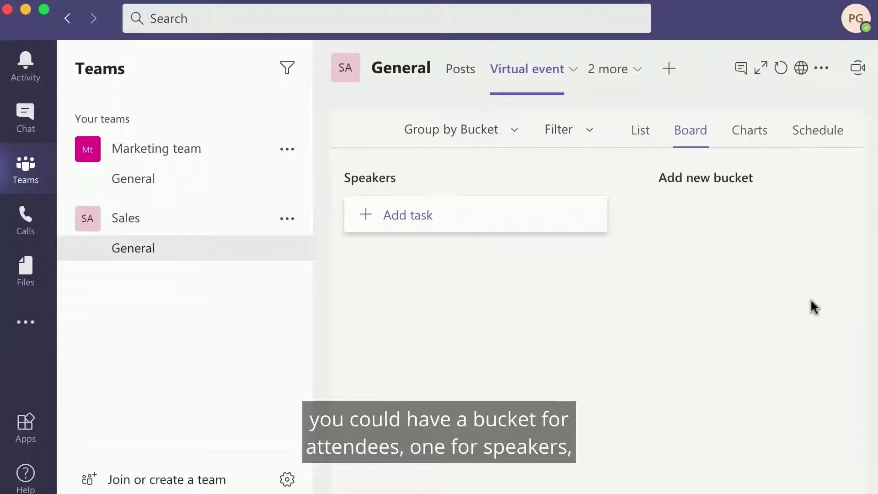
# Add a 'Marketing' bucket with the task 'Set up the web page'.
pyautogui.write('Ma')
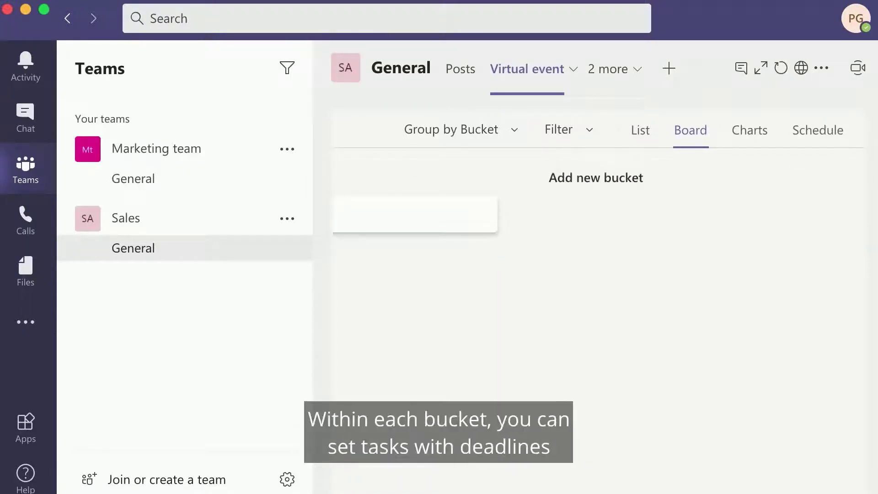
pyautogui.write('Set u')
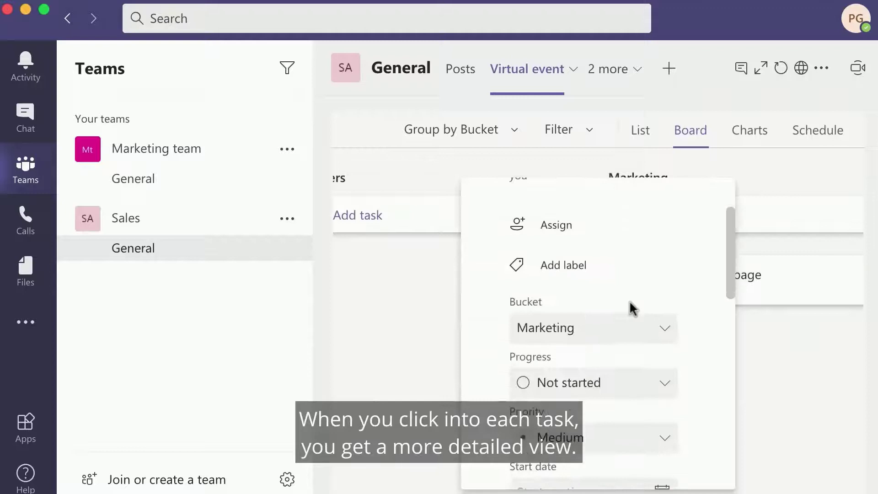
# Review the web page task's details, view the plan's Charts, then its Schedule calendar.
pyautogui.scroll(-3)
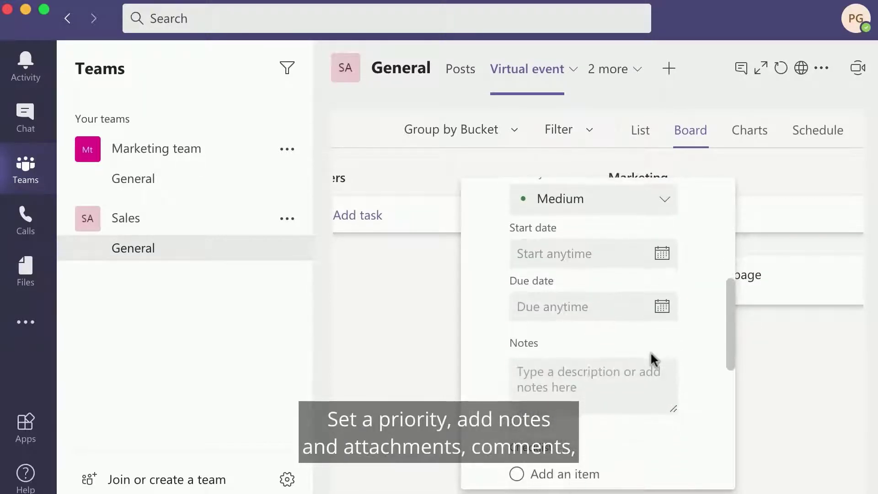
pyautogui.scroll(-3)
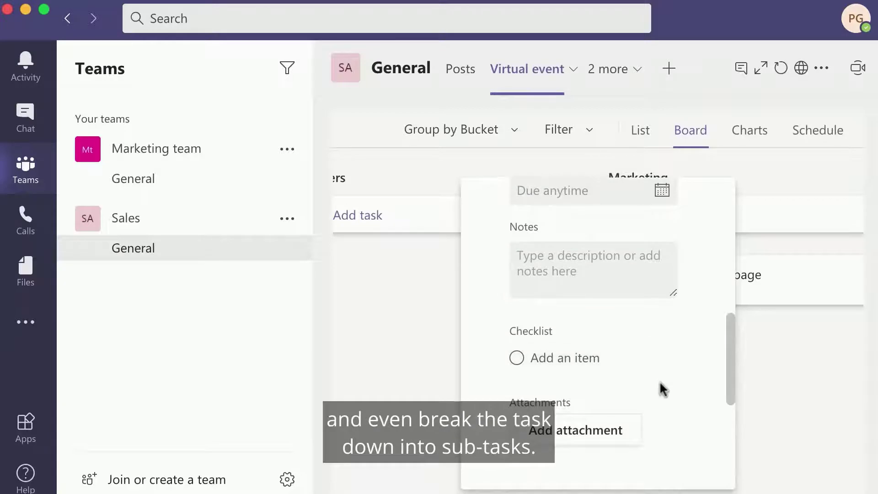
pyautogui.scroll(-3)
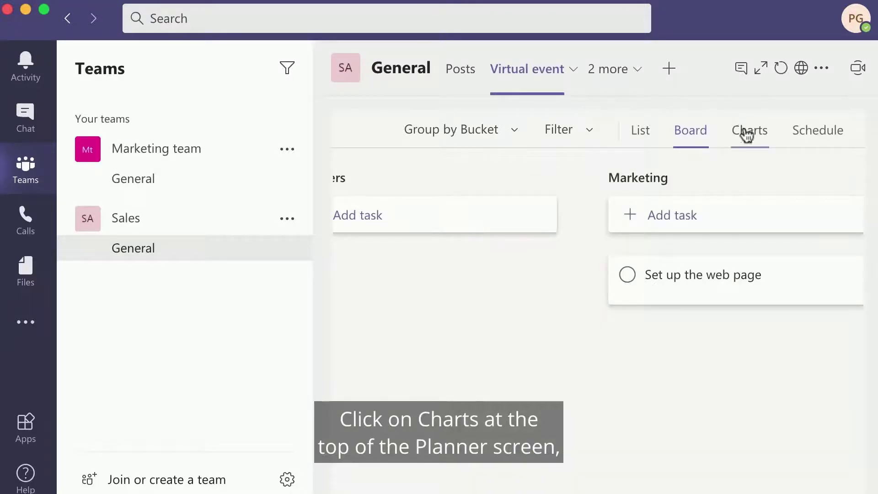
pyautogui.click(749, 130)
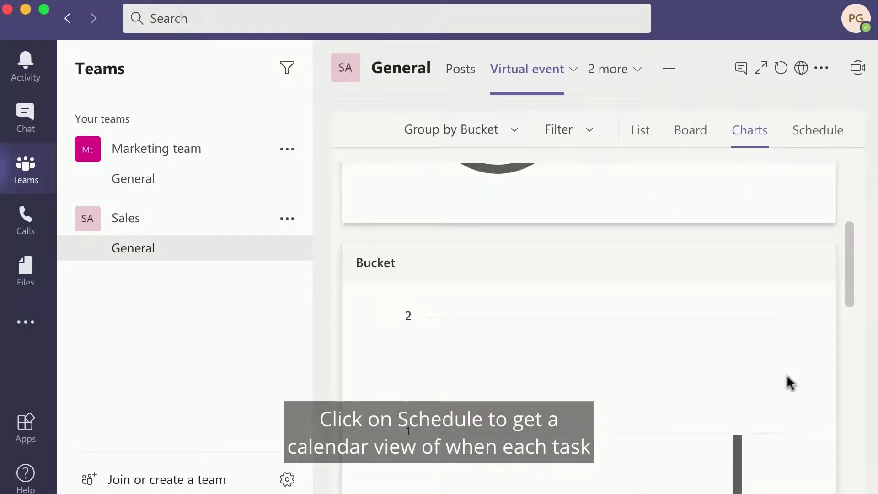
pyautogui.click(816, 130)
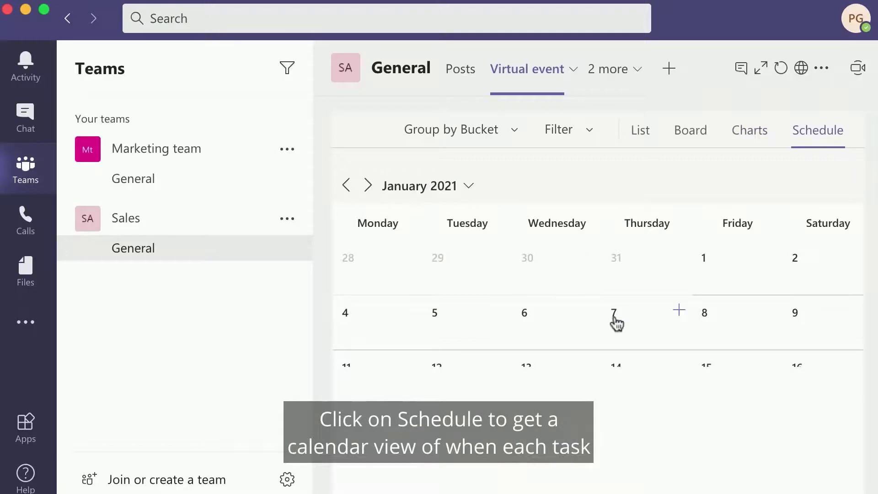
pyautogui.scroll(-3)
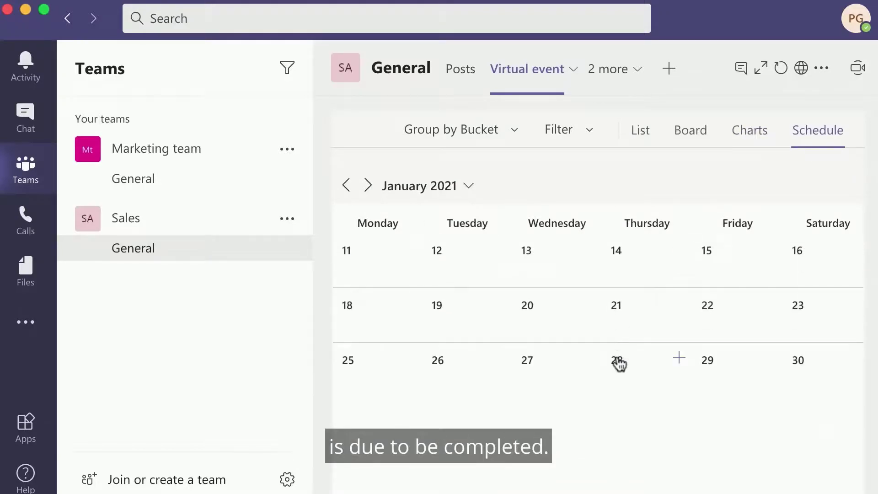
pyautogui.moveTo(616, 312)
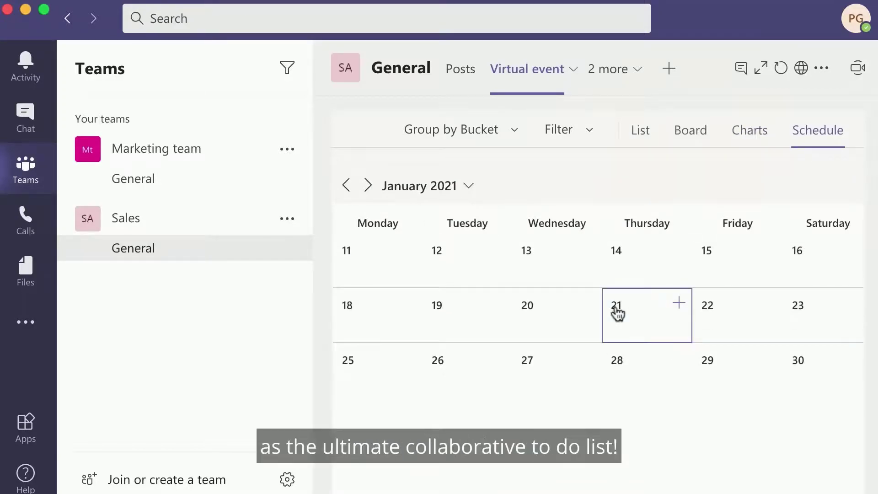